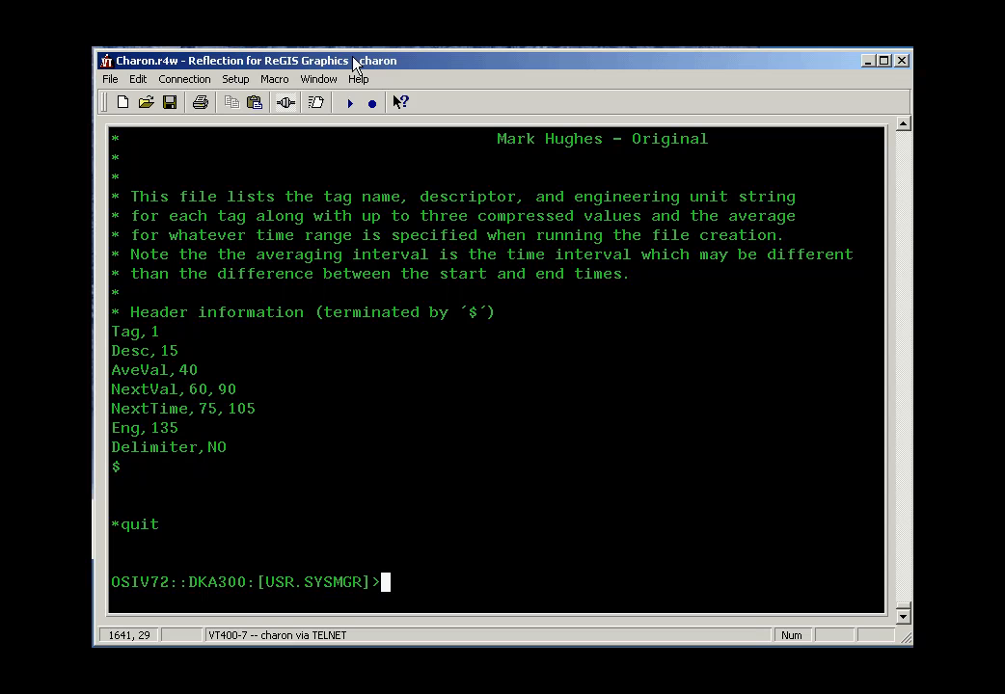
Run edit /edt at the DCL prompt so EDT asks for a file name
type("edit")
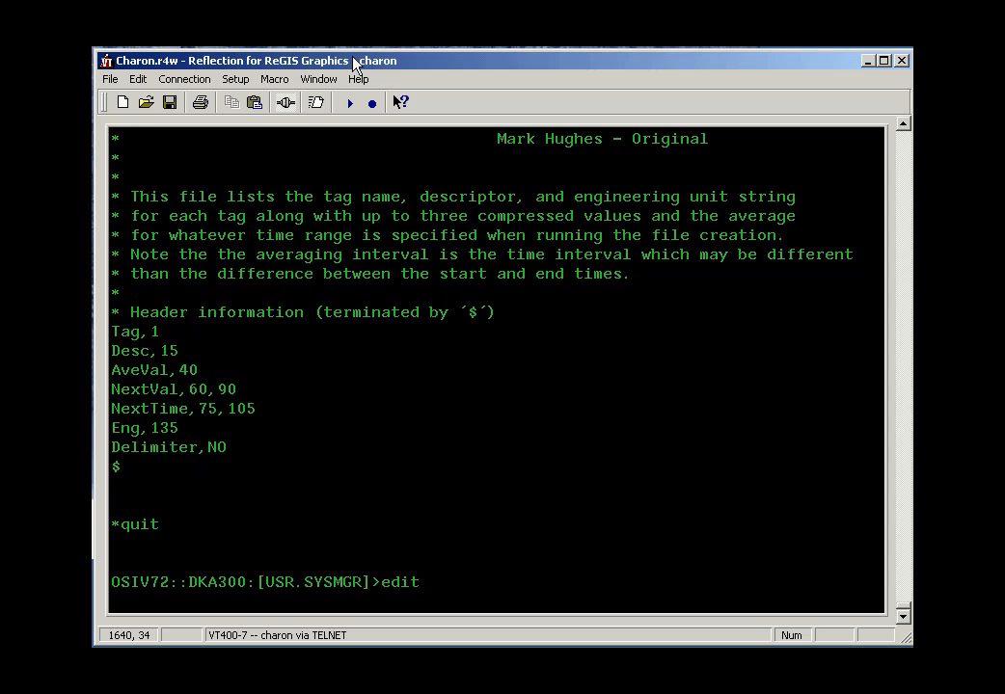
type("/")
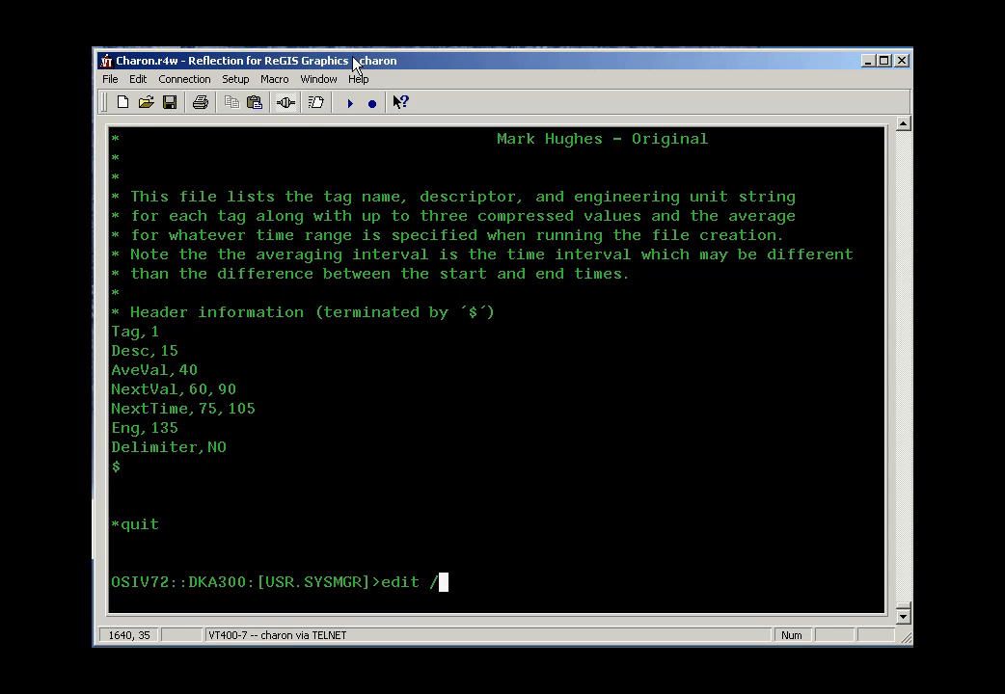
type("dt")
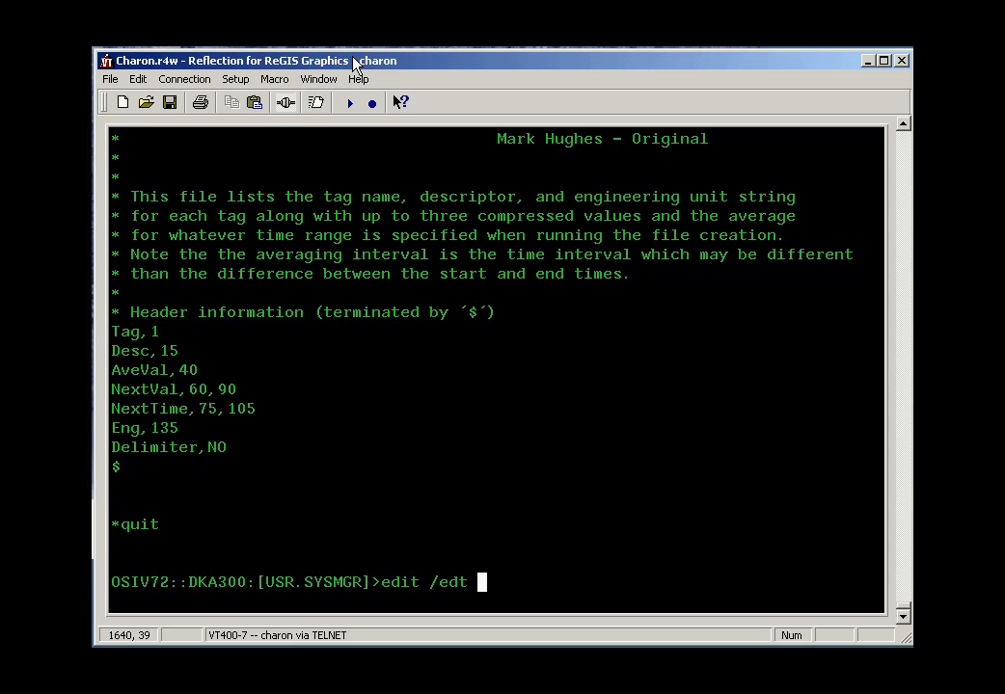
key("enter")
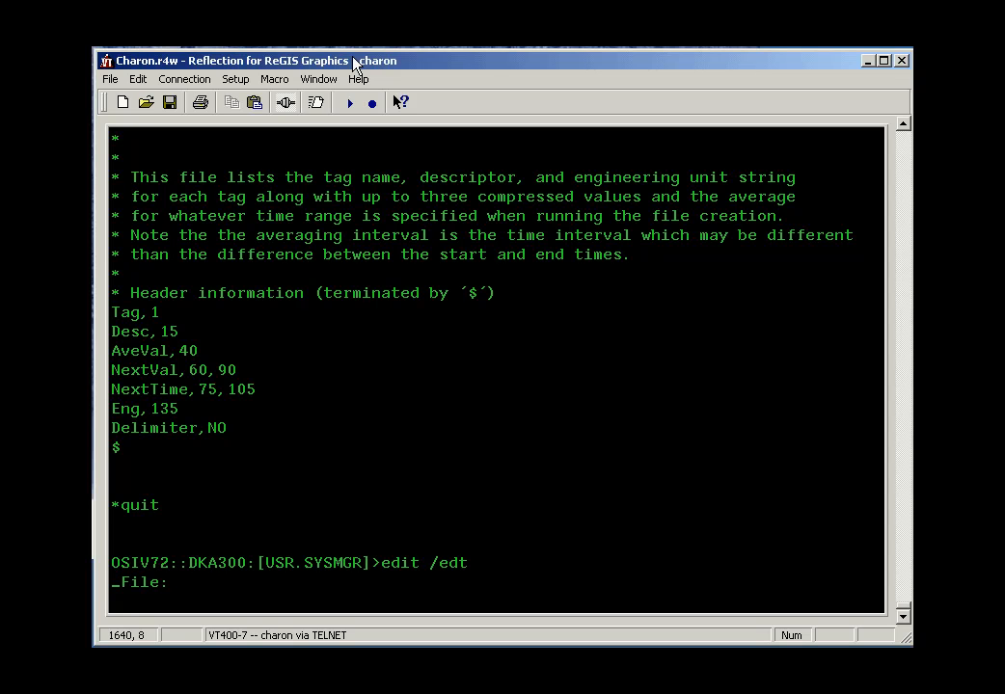
Load sample.txt in EDT, switch to screen mode with c, then quit to DCL
type("sample.t")
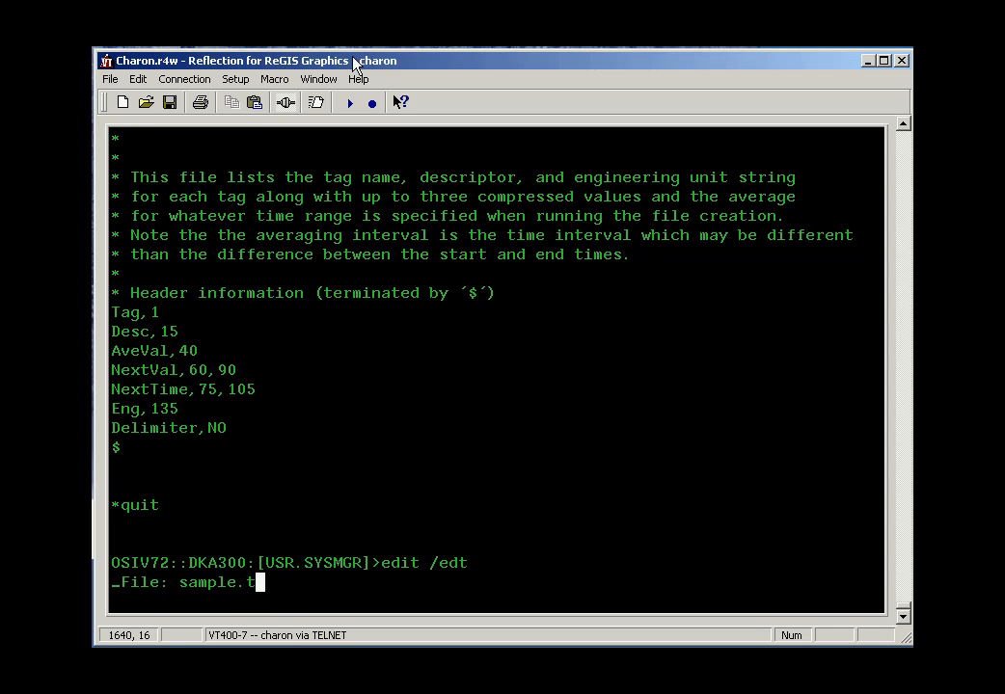
type("xt")
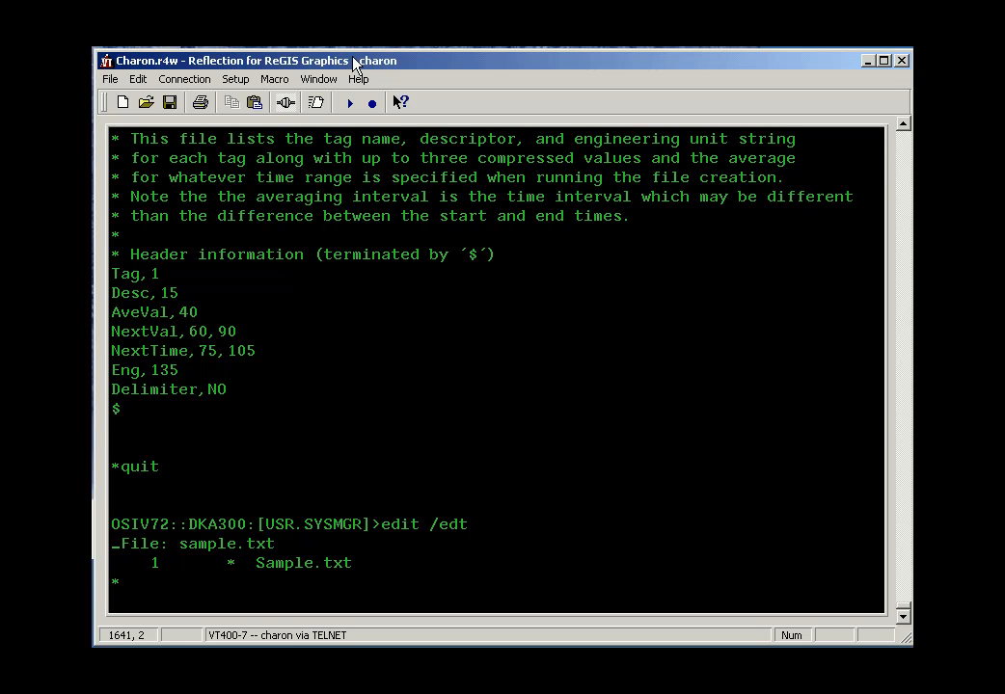
type("c")
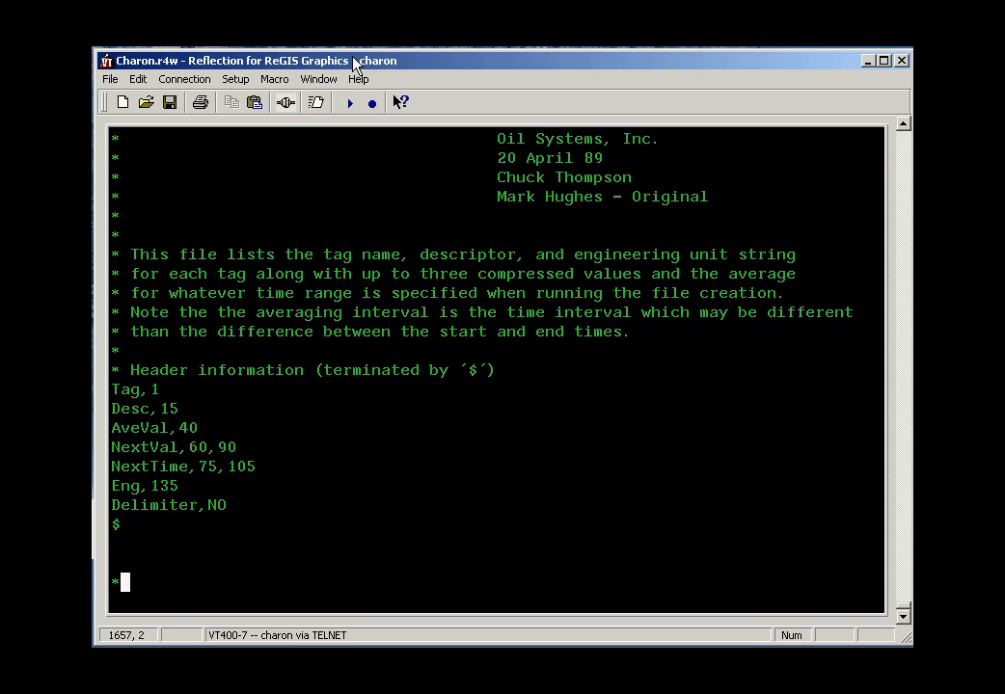
type("quit")
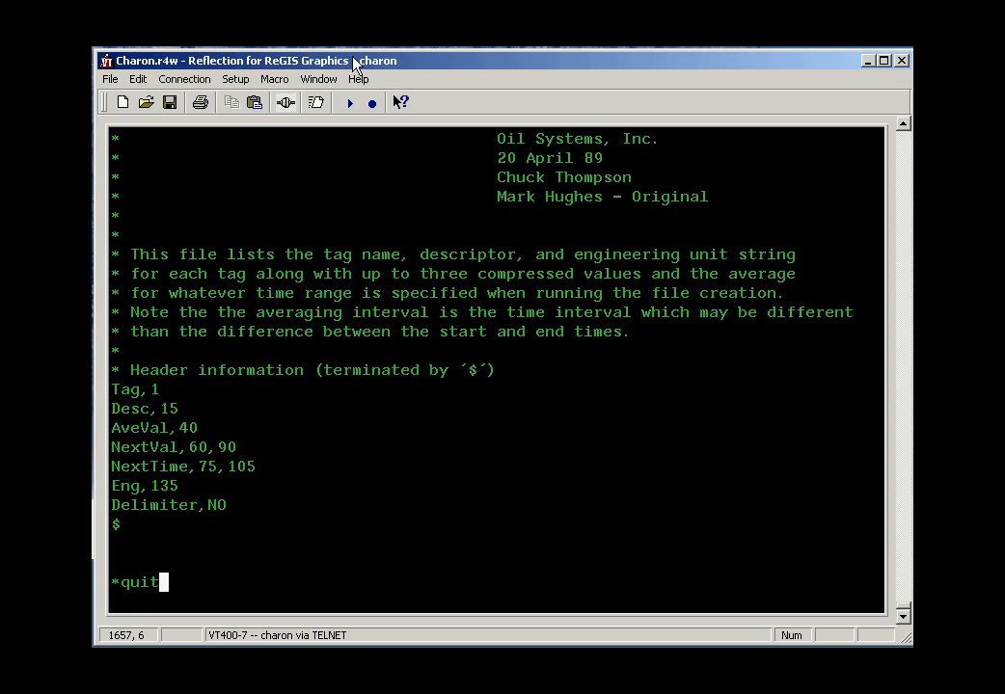
scroll("down", 3)
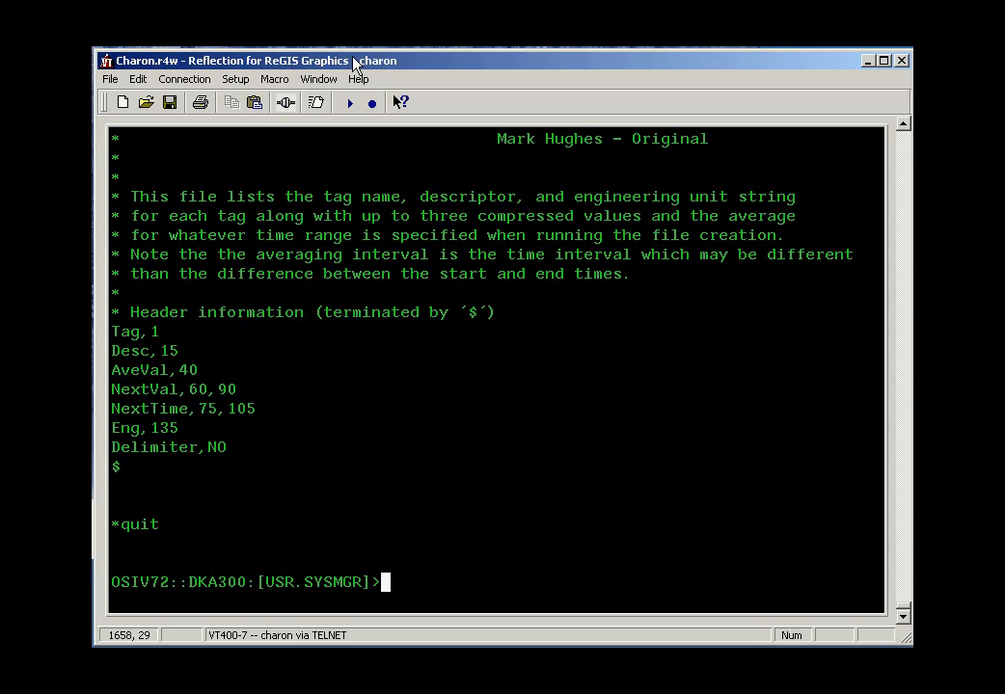
Start edit /tpu and read sample.txt into a TPU buffer (38 lines)
type("edit /")
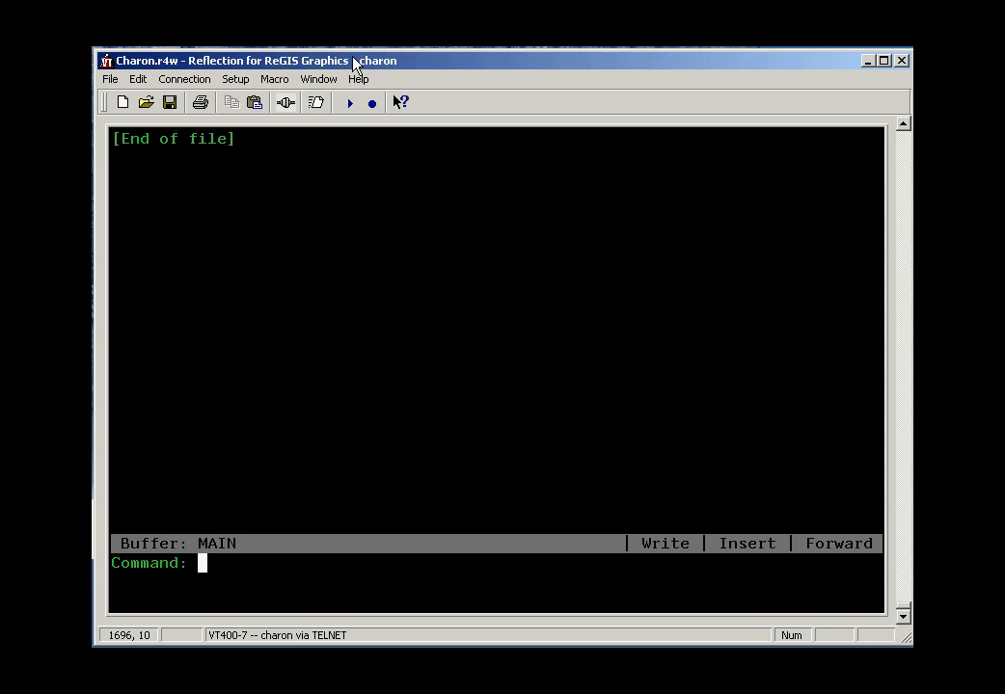
type("get file")
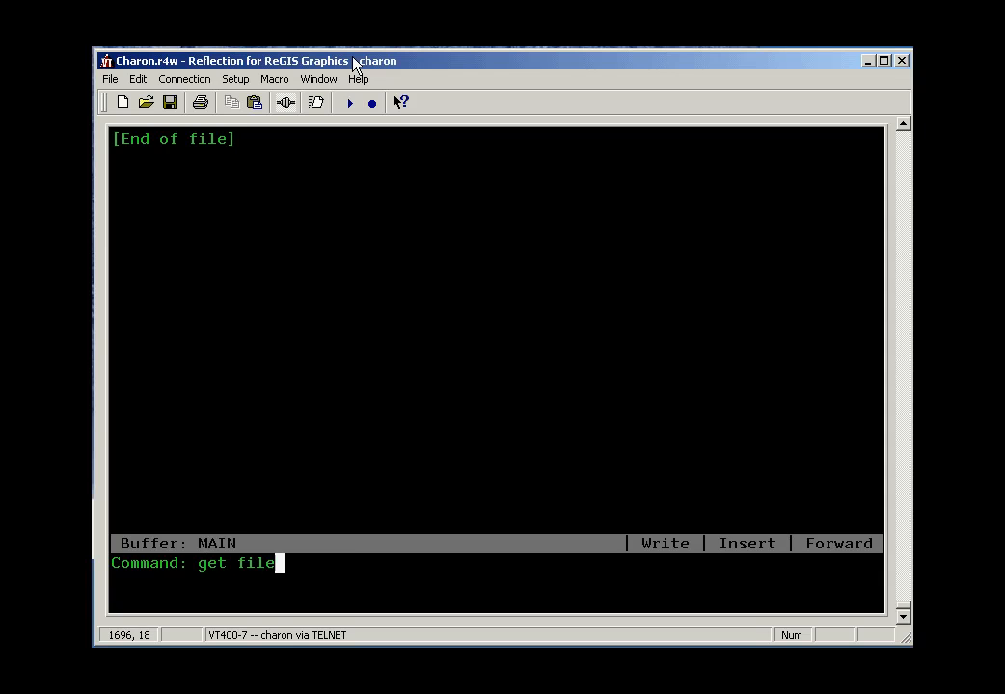
type("sample")
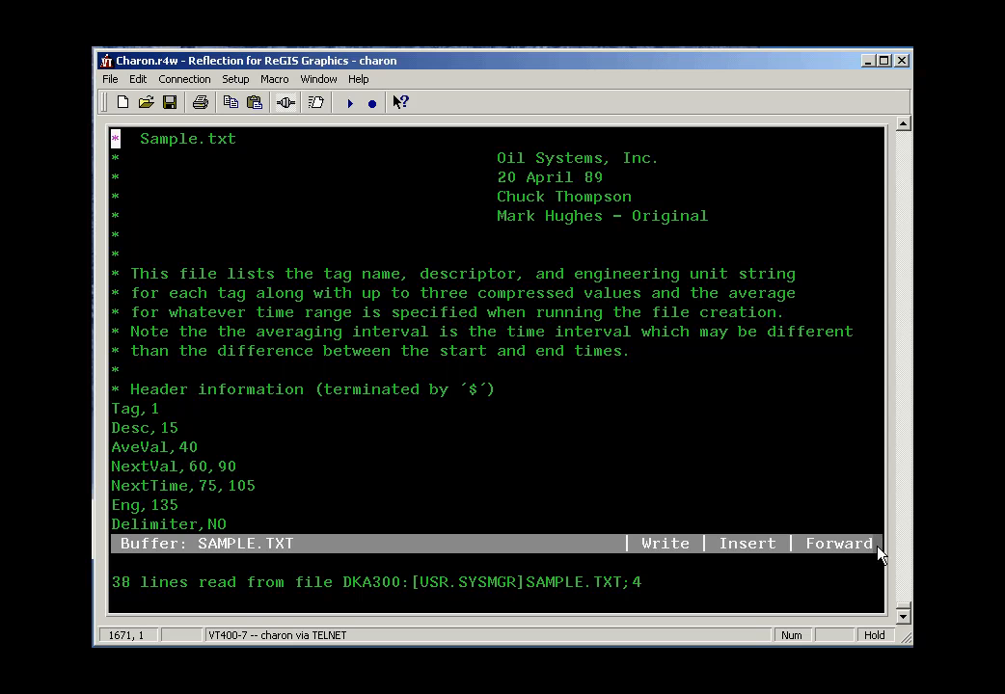
mouse_move(756, 552)
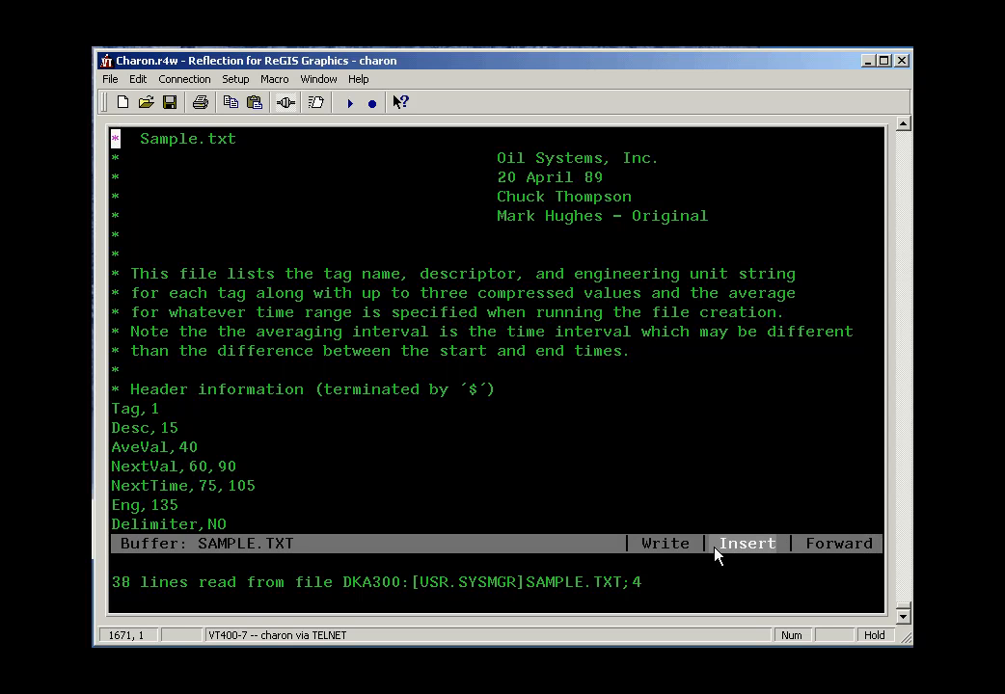
mouse_move(755, 561)
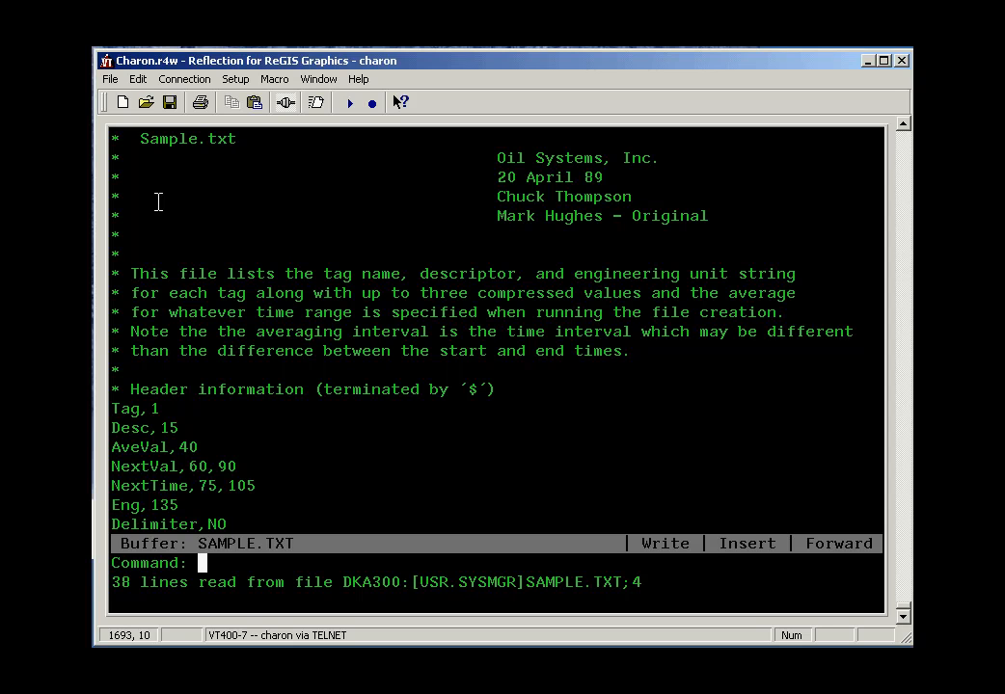
Enter quit on the TPU command line to leave the editor
type("quit")
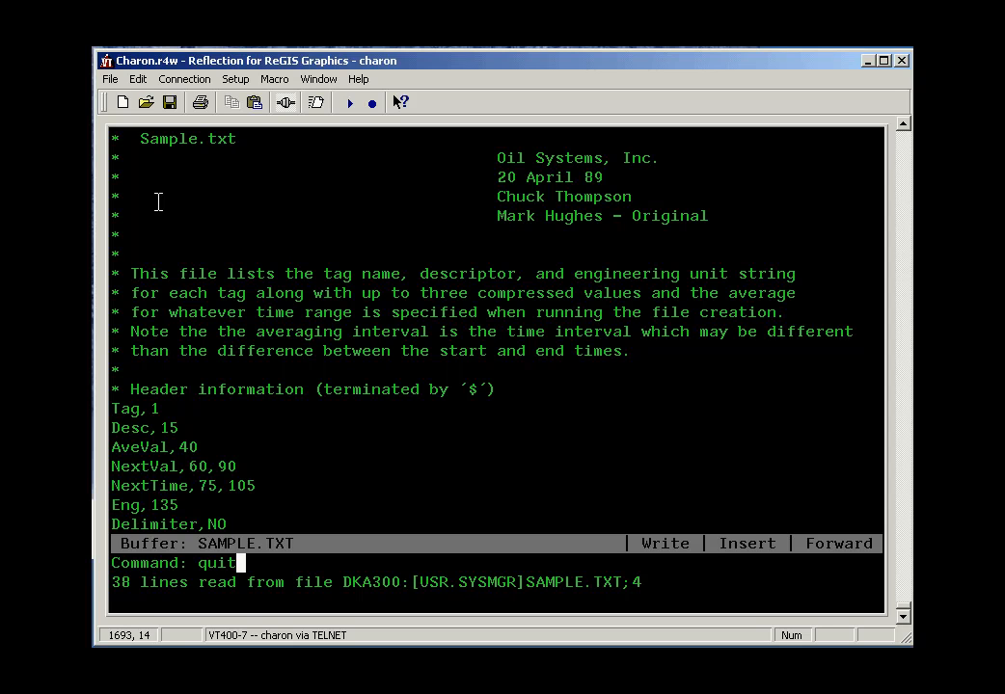